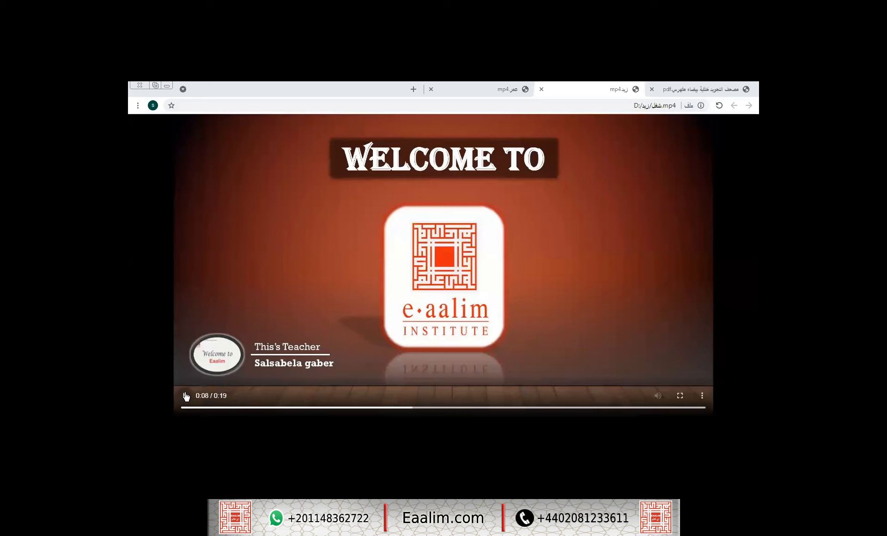
left_click(184, 395)
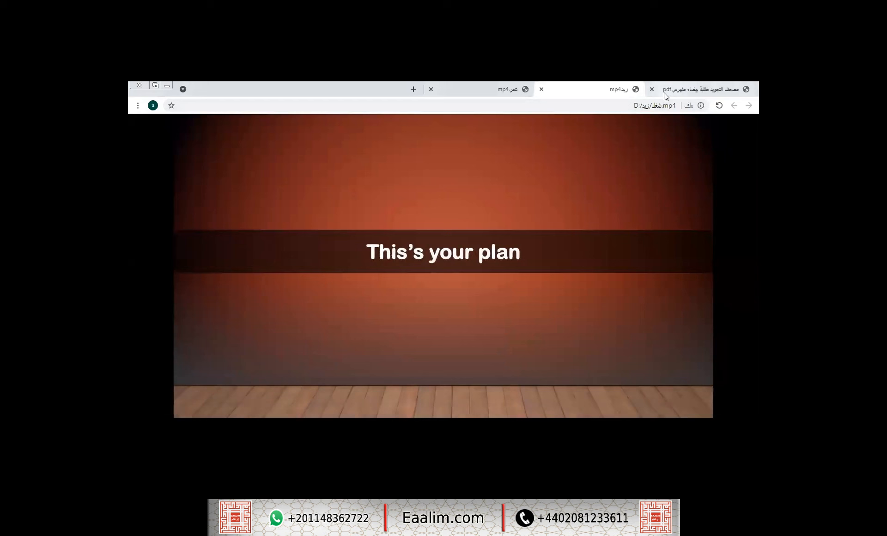
left_click(701, 90)
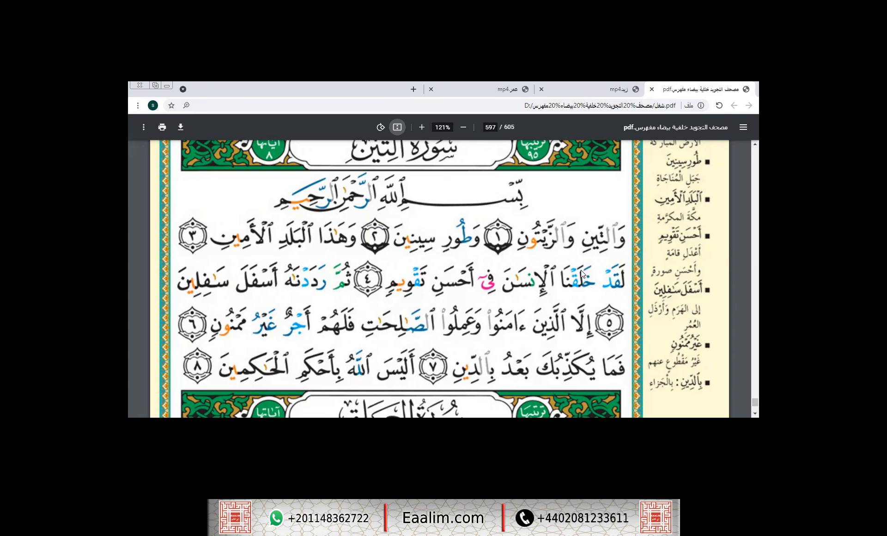
mouse_move(531, 334)
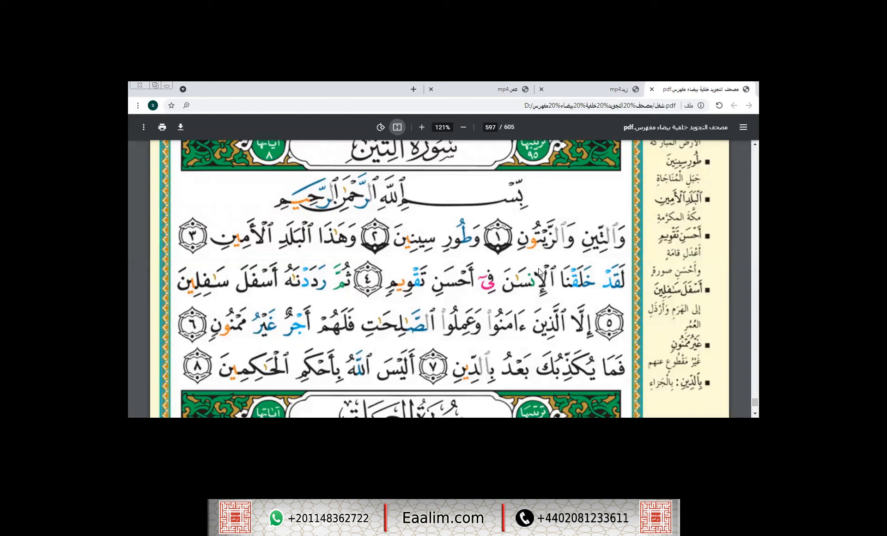
mouse_move(572, 270)
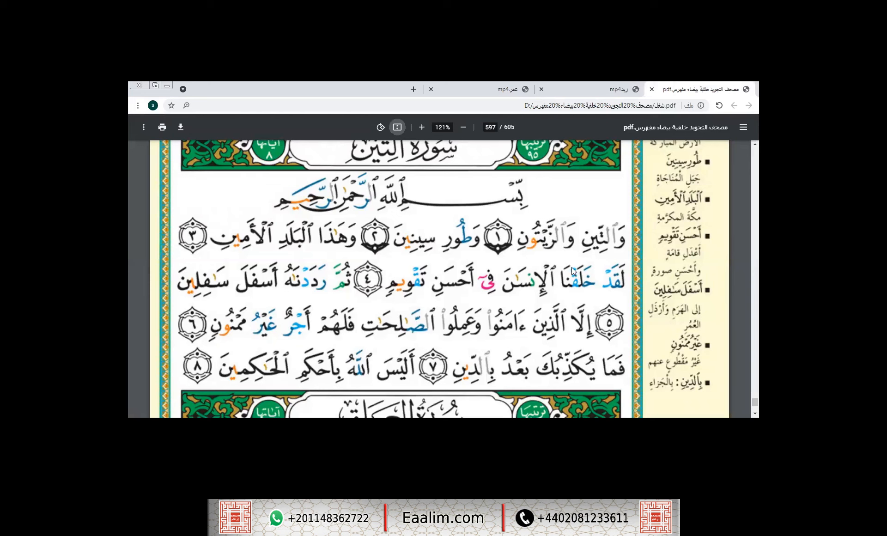
mouse_move(582, 267)
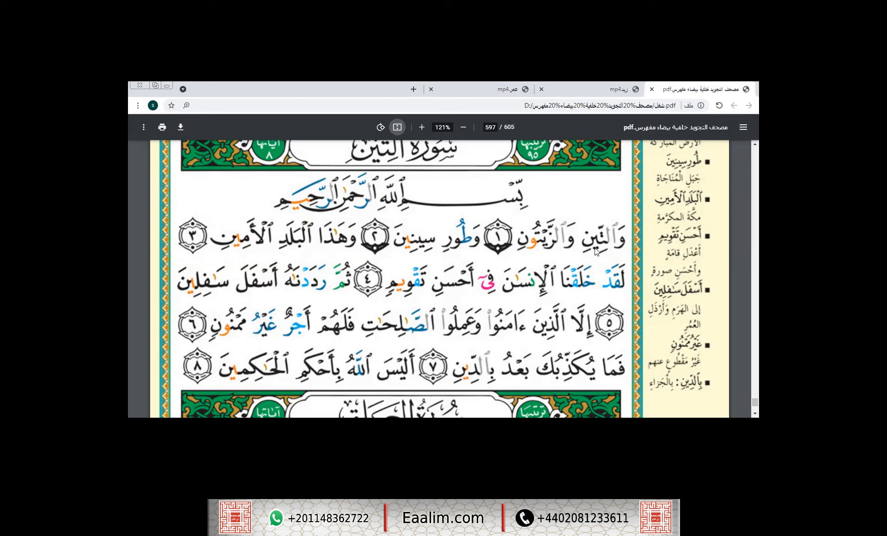
mouse_move(471, 215)
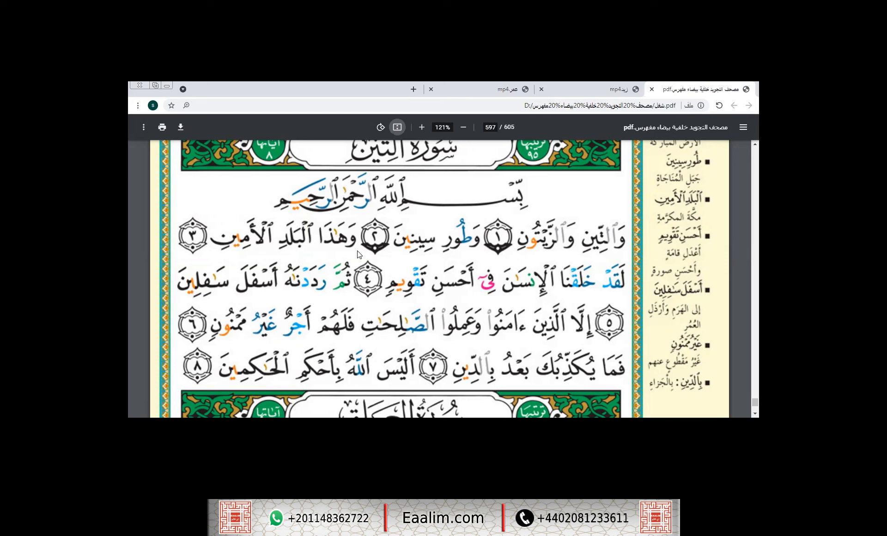
mouse_move(352, 297)
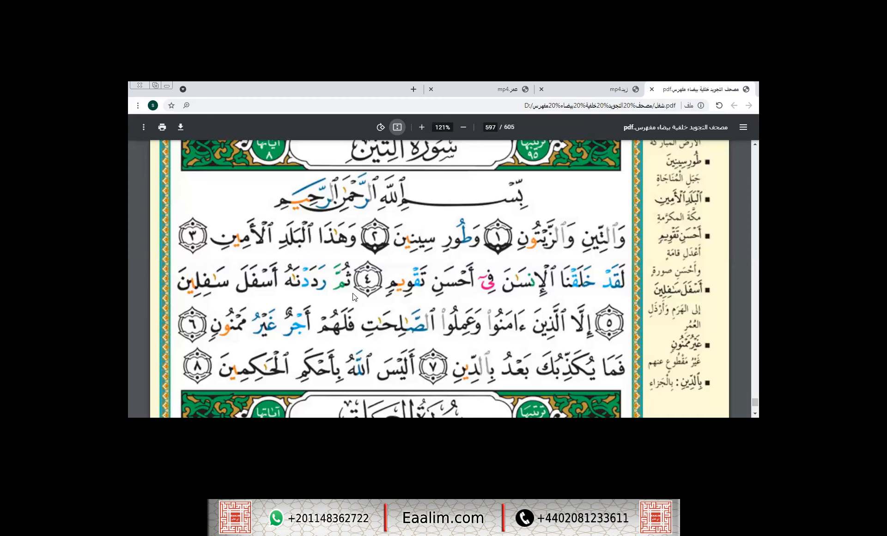
mouse_move(210, 295)
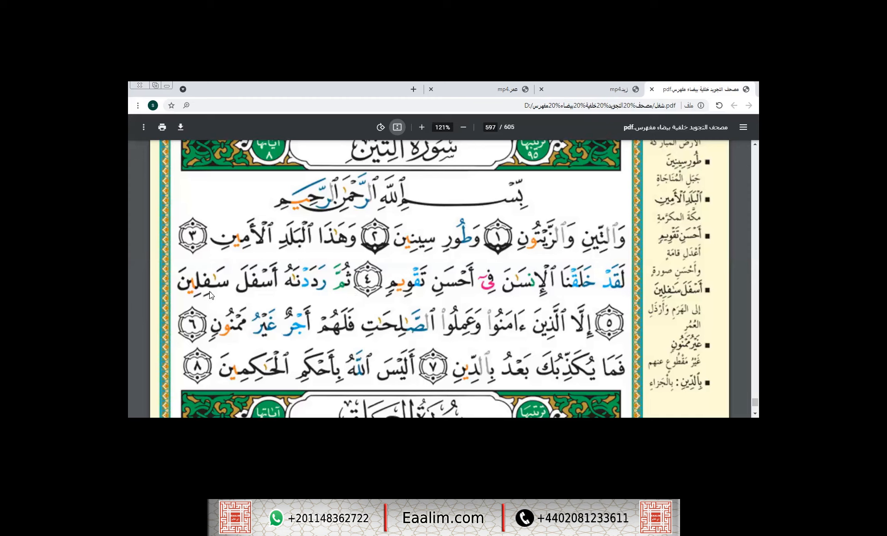
mouse_move(566, 315)
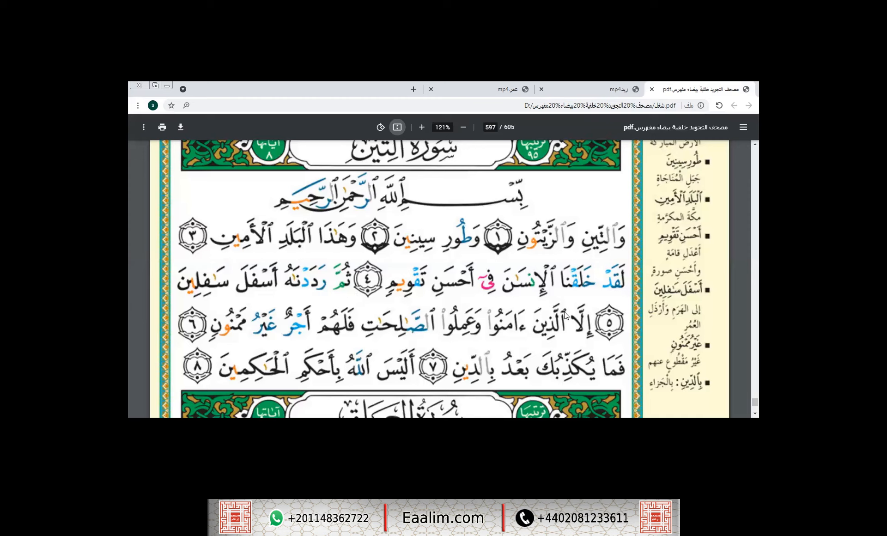
mouse_move(524, 335)
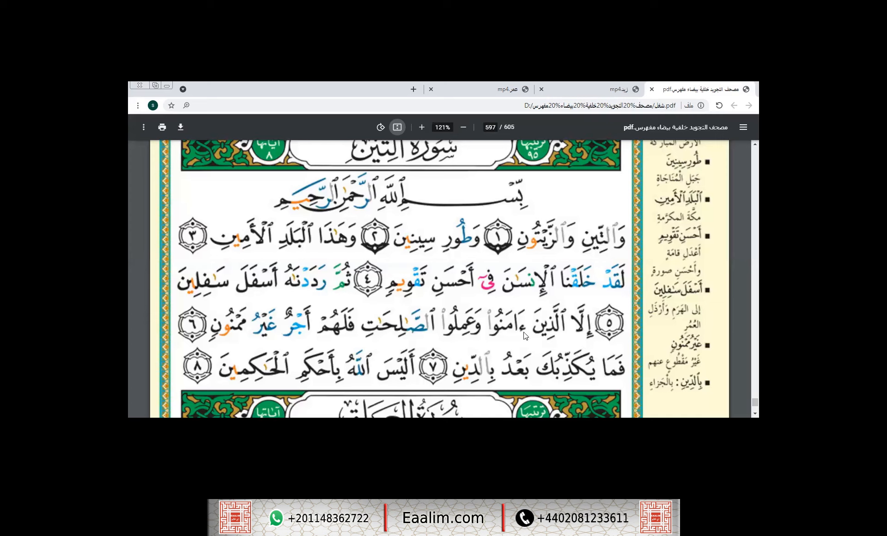
mouse_move(472, 340)
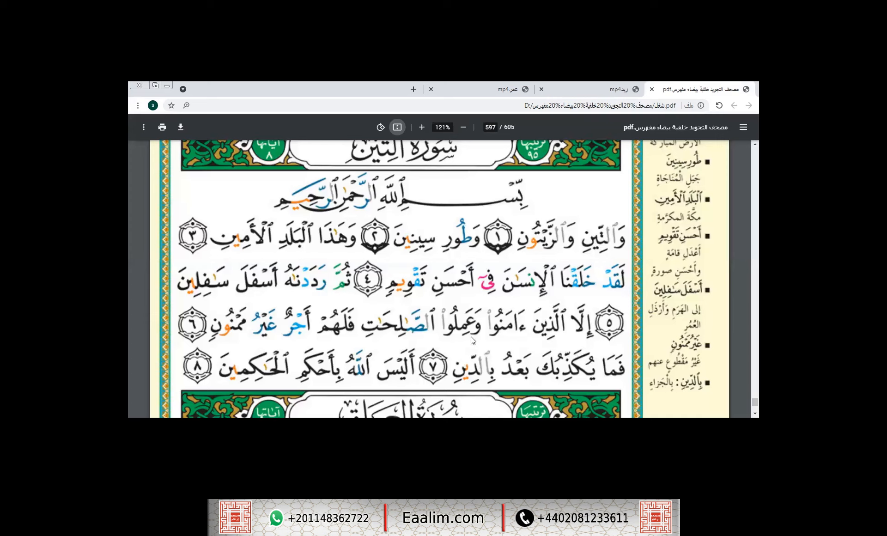
mouse_move(394, 351)
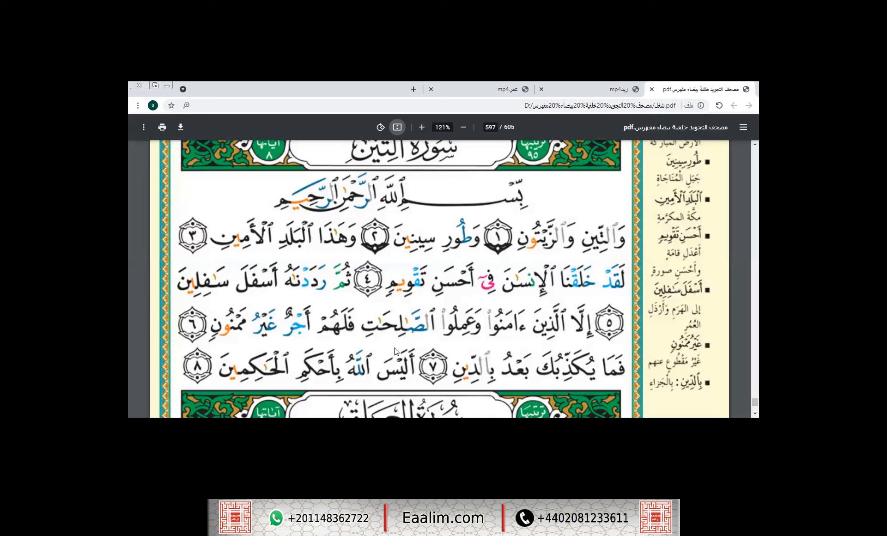
mouse_move(298, 331)
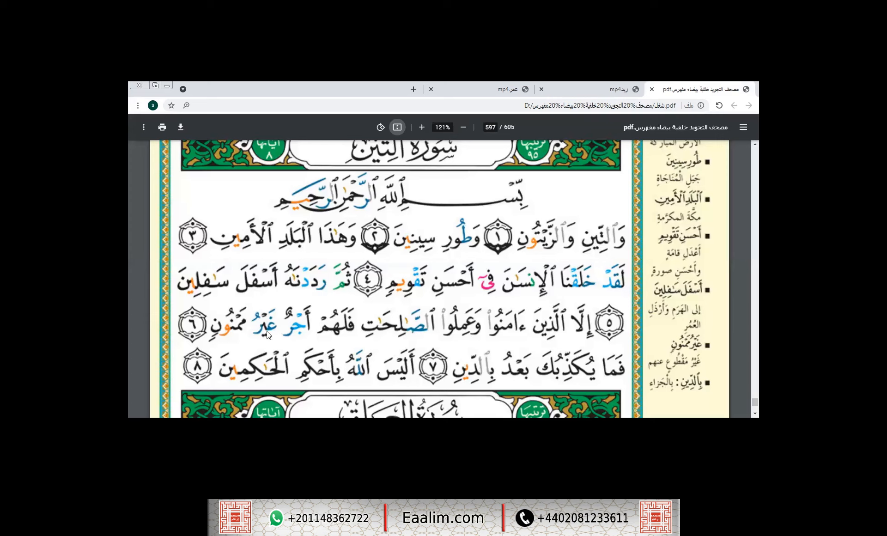
mouse_move(463, 381)
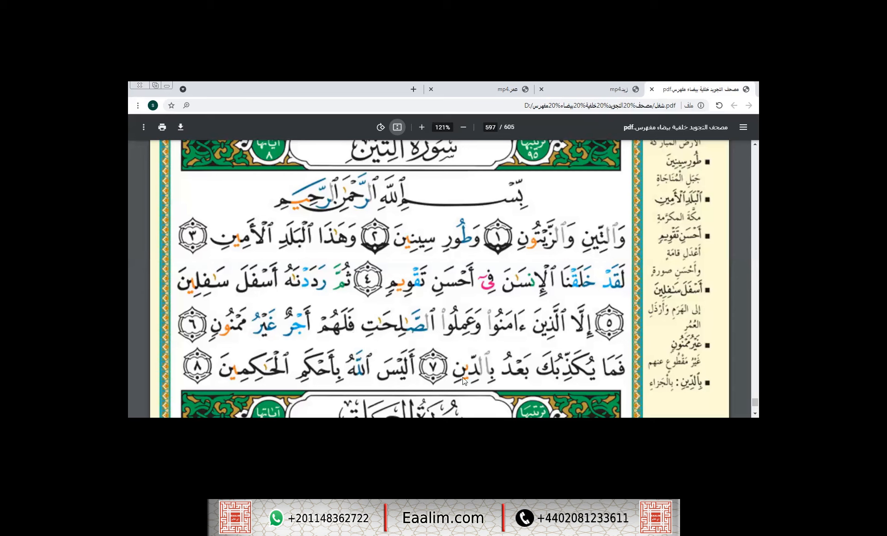
mouse_move(505, 375)
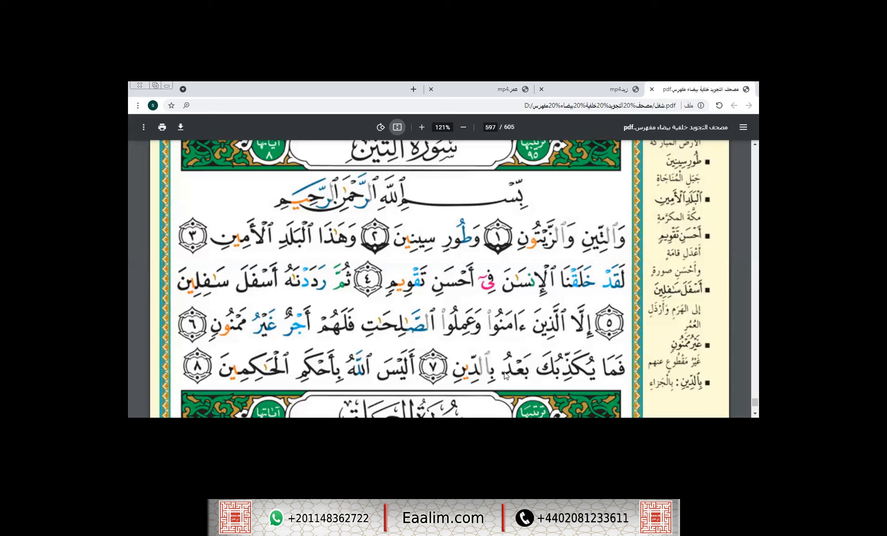
mouse_move(476, 383)
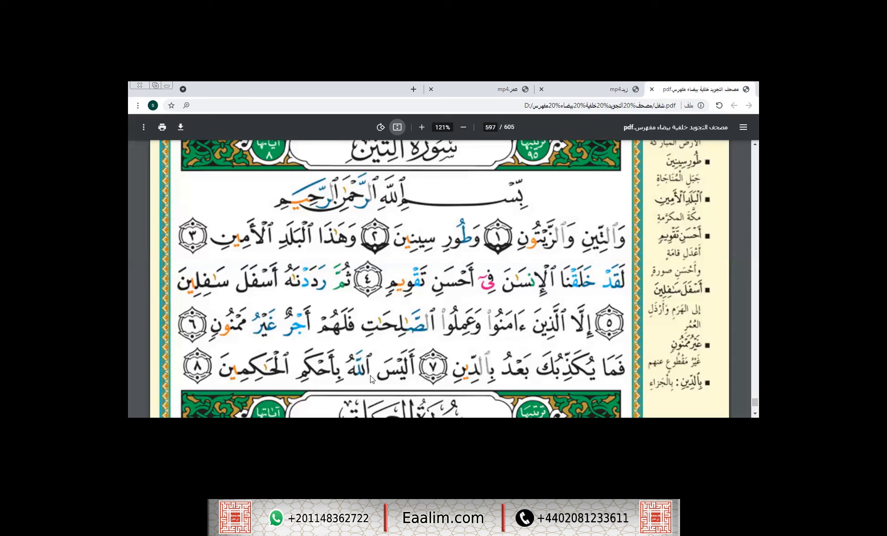
mouse_move(209, 400)
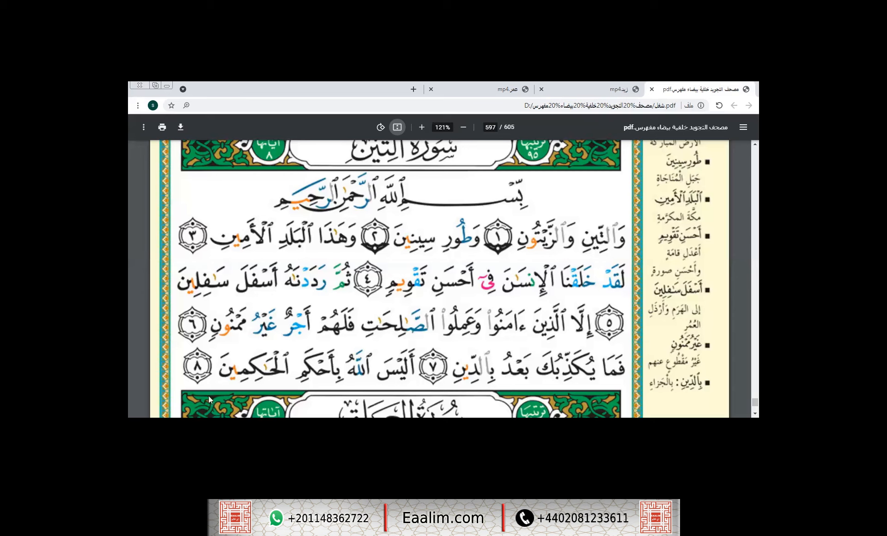
mouse_move(399, 140)
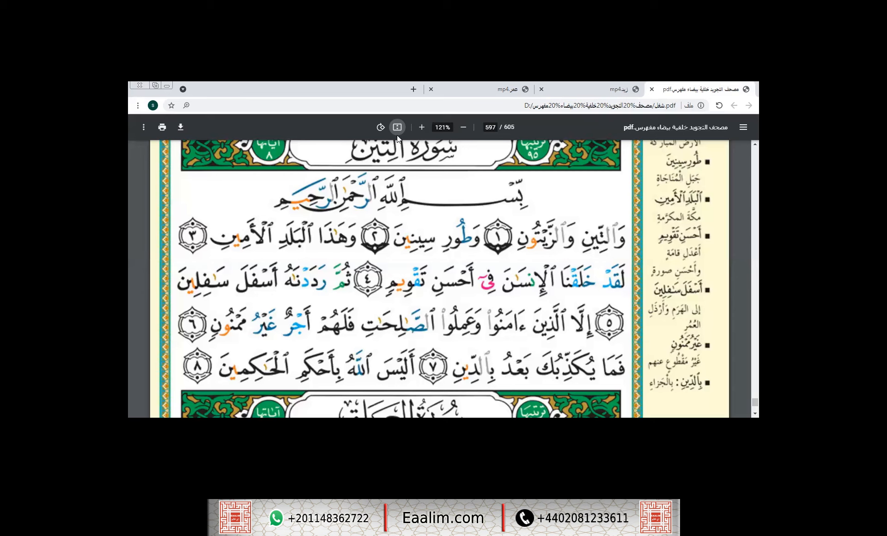